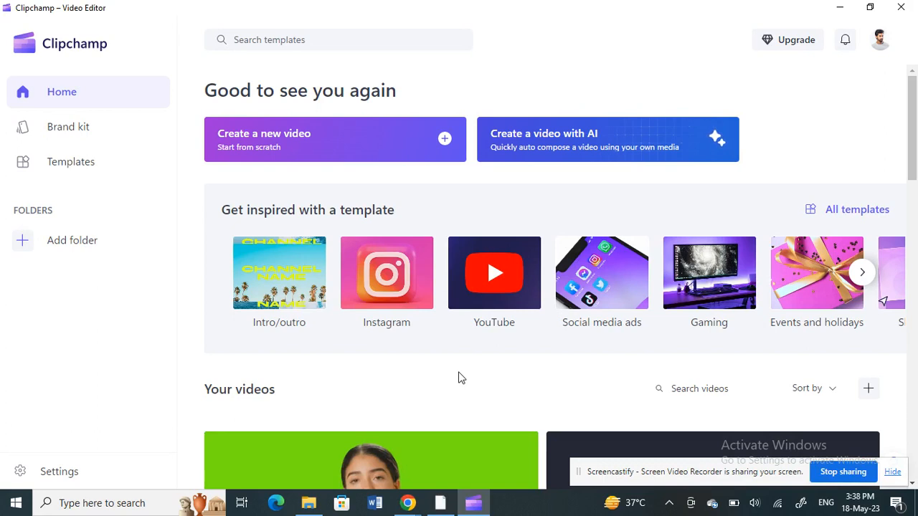
pyautogui.moveTo(177, 6)
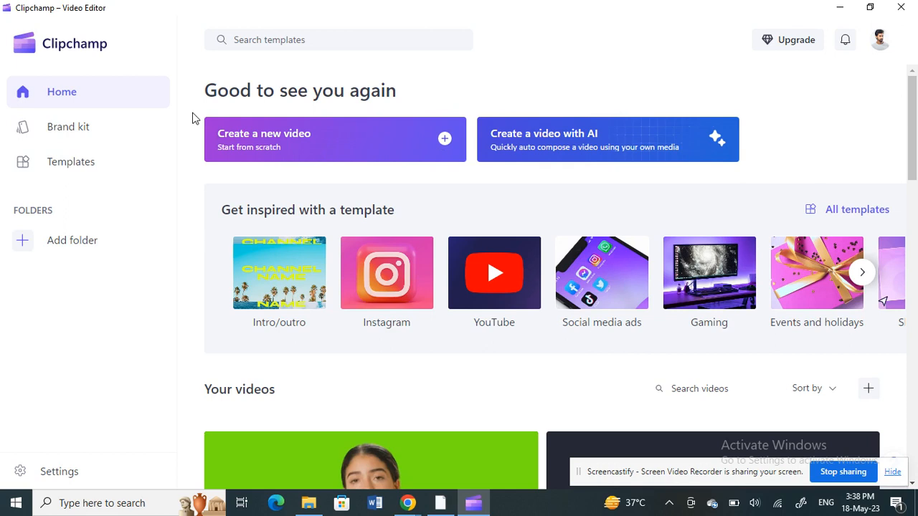
pyautogui.moveTo(267, 140)
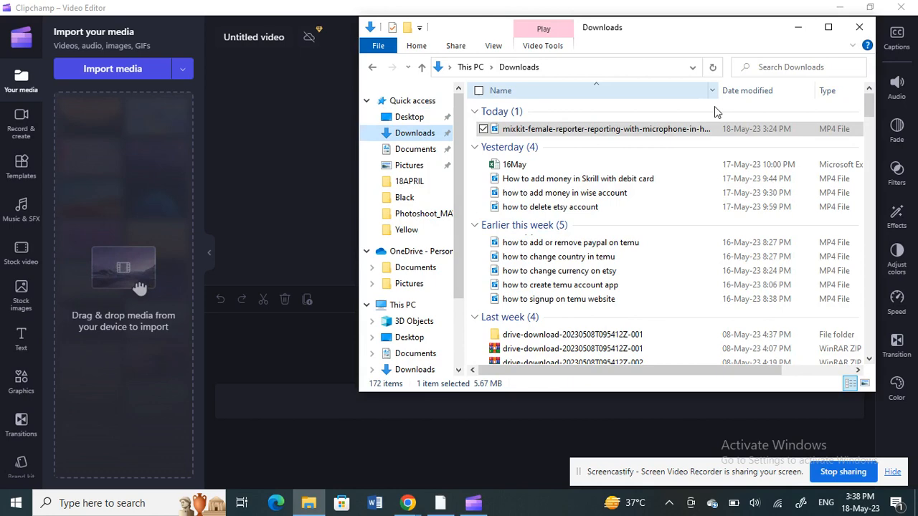
# Import the mixkit female reporter MP4 from Downloads into Clipchamp's media library
pyautogui.moveTo(606, 128); pyautogui.dragTo(115, 129)
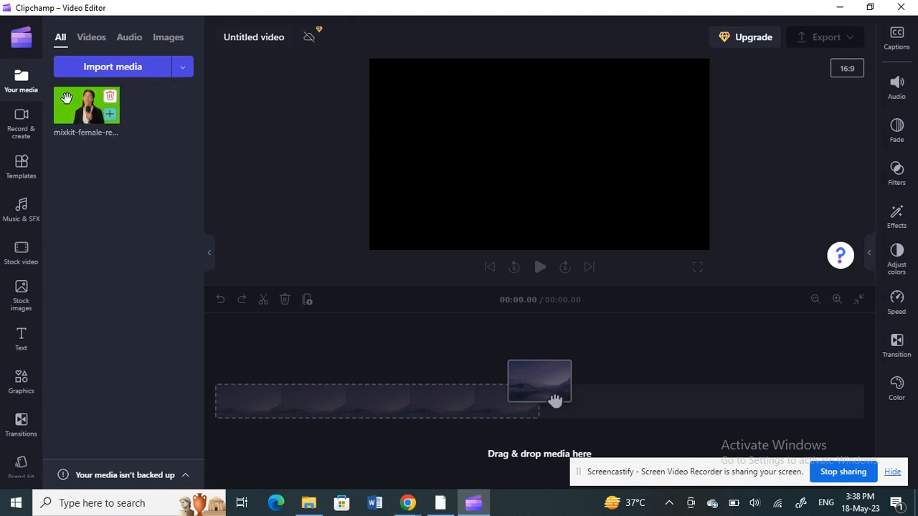
pyautogui.moveTo(71, 105)
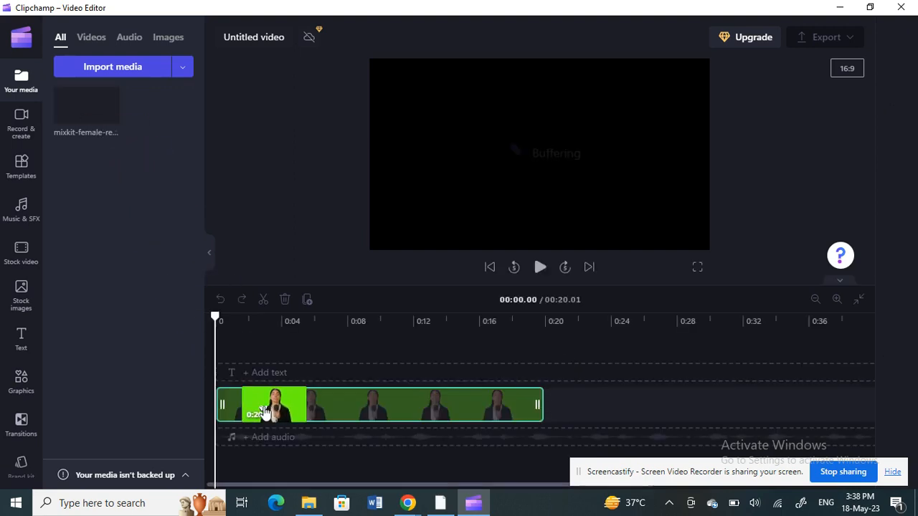
# Select the 20-second reporter clip on the timeline and briefly play, then pause, the preview
pyautogui.click(265, 404)
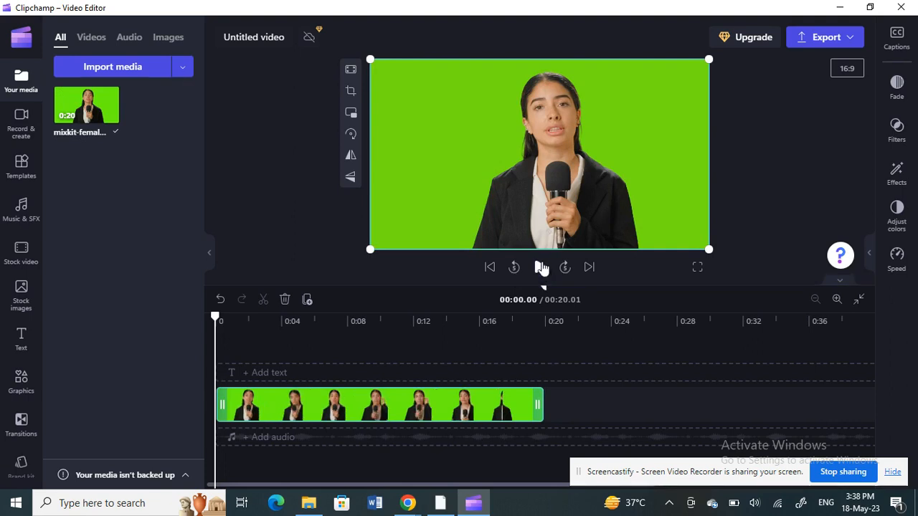
pyautogui.click(540, 267)
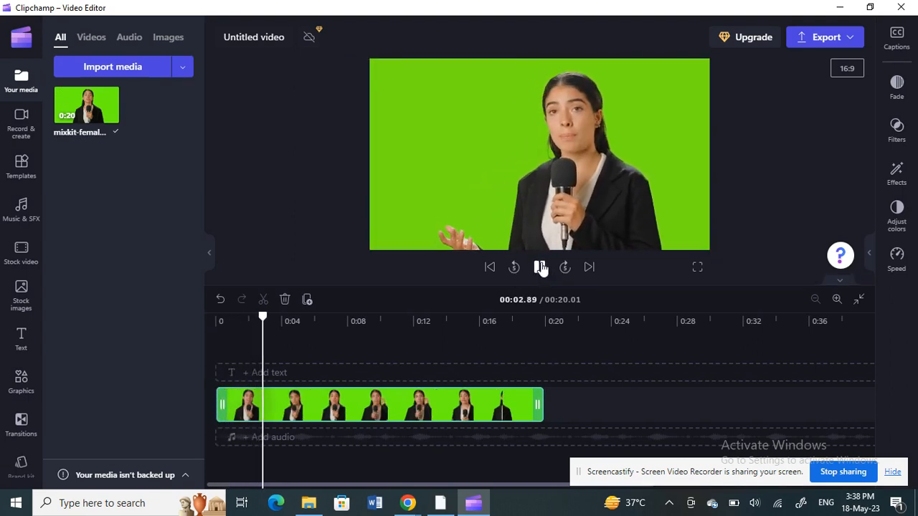
pyautogui.click(539, 154)
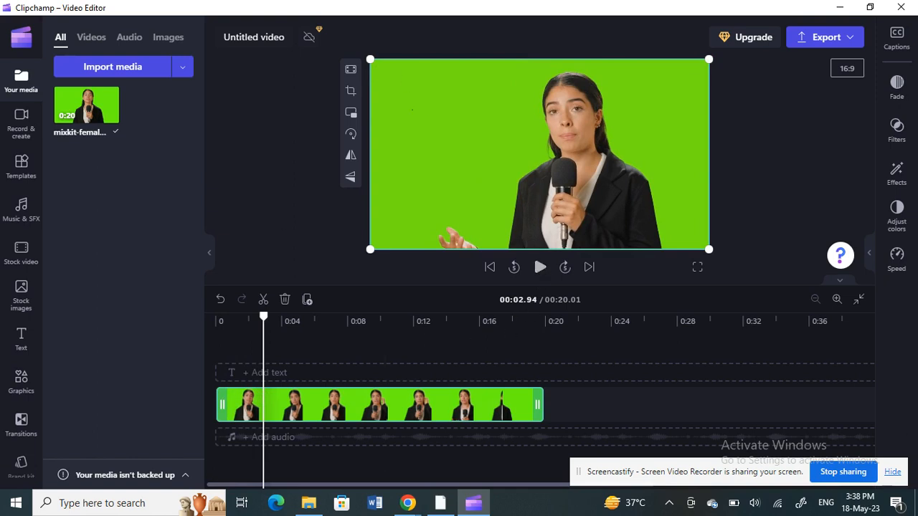
pyautogui.moveTo(420, 109)
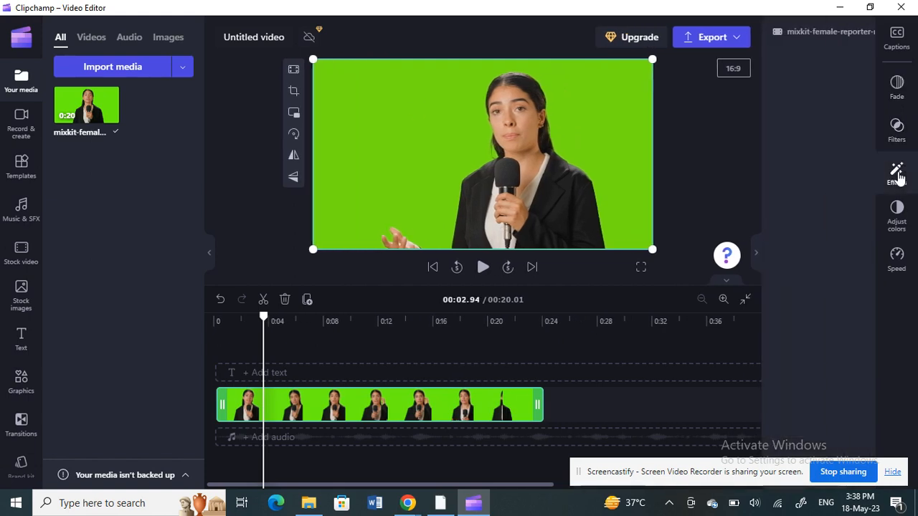
# Apply the Green screen effect from the Effects panel, turning the green background black
pyautogui.click(896, 172)
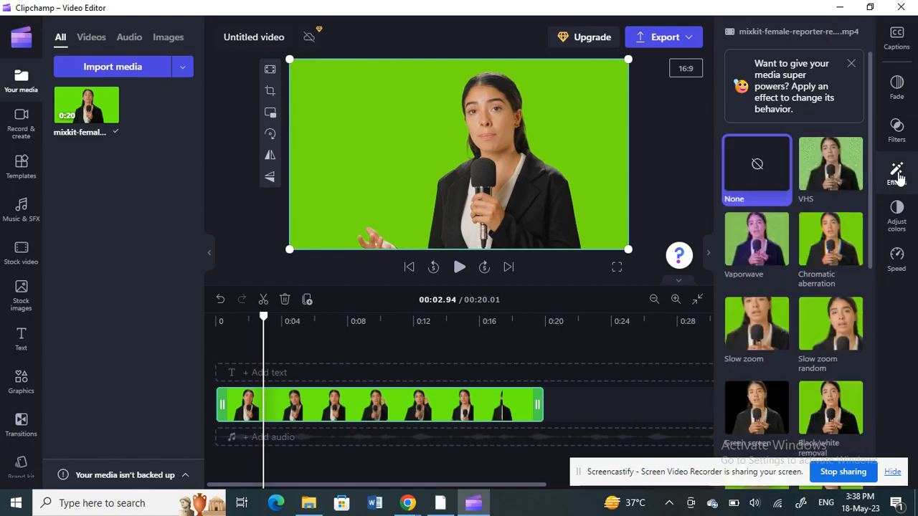
pyautogui.moveTo(825, 219)
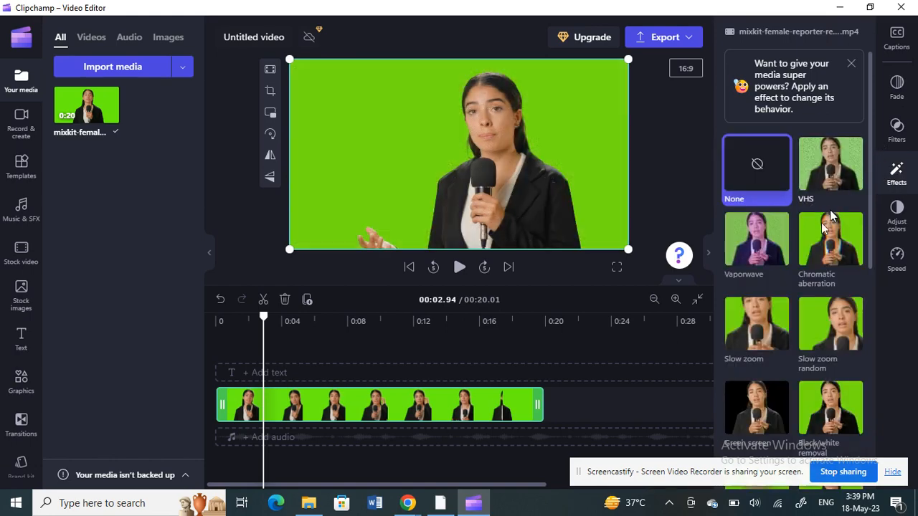
pyautogui.scroll(-3)
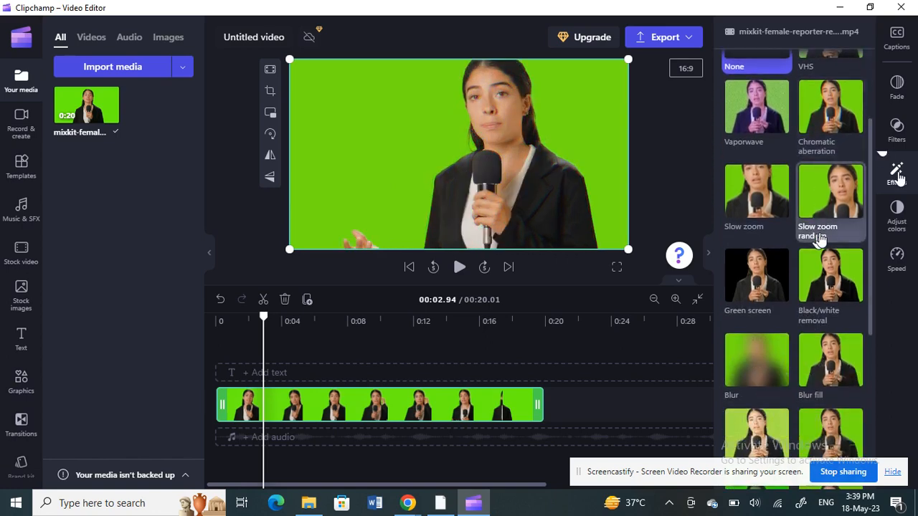
pyautogui.click(756, 274)
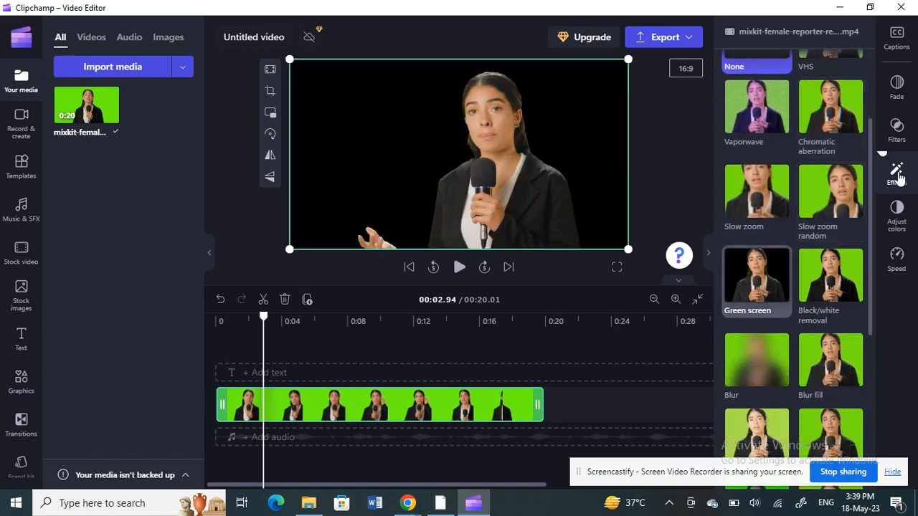
# Show Green screen's Screen threshold and Screen color options, then play the keyed clip
pyautogui.click(756, 276)
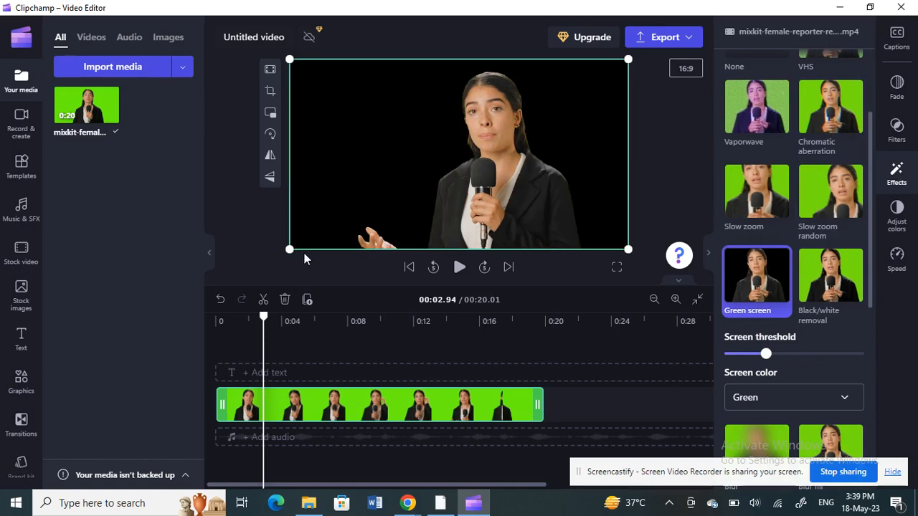
pyautogui.click(459, 266)
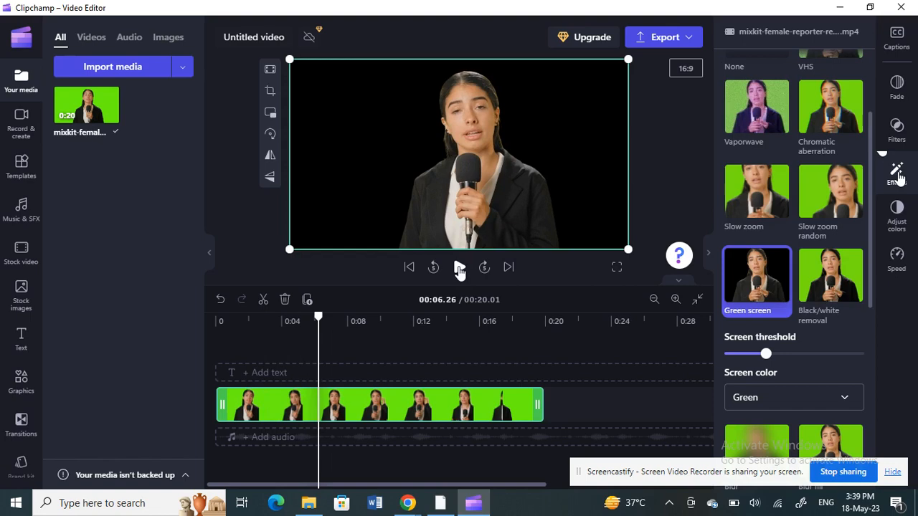
pyautogui.moveTo(121, 185)
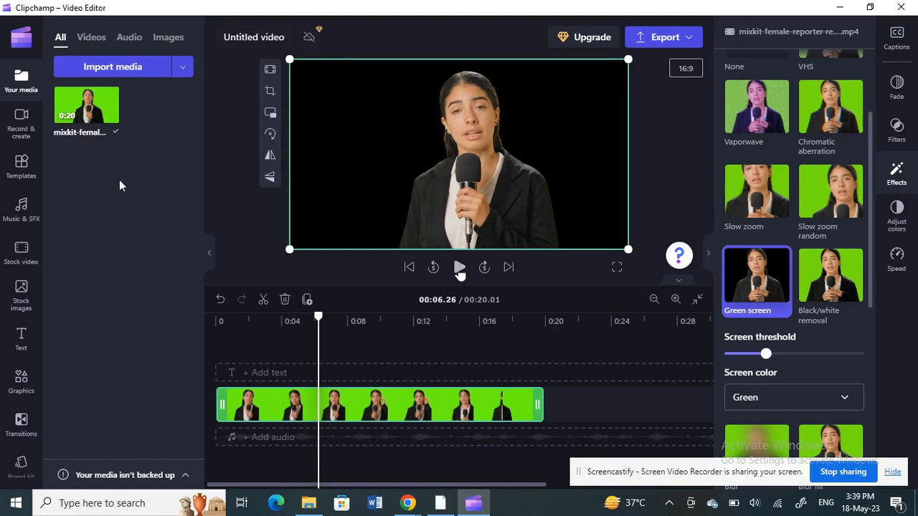